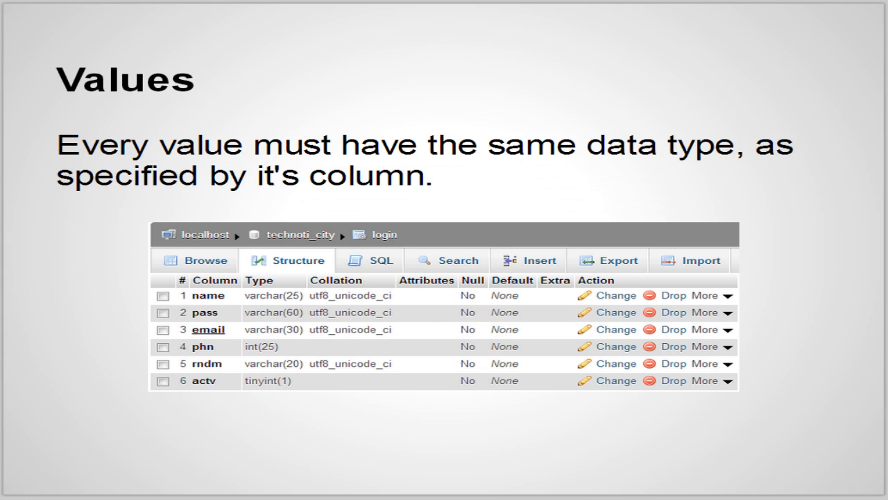
mouse_move(501, 260)
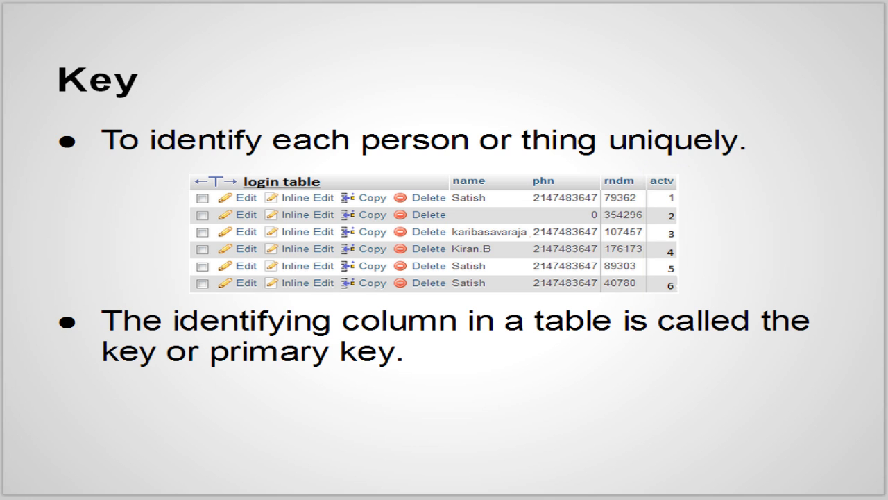
- Advance past the Key slide on primary keys to the Schema slide
key("Right")
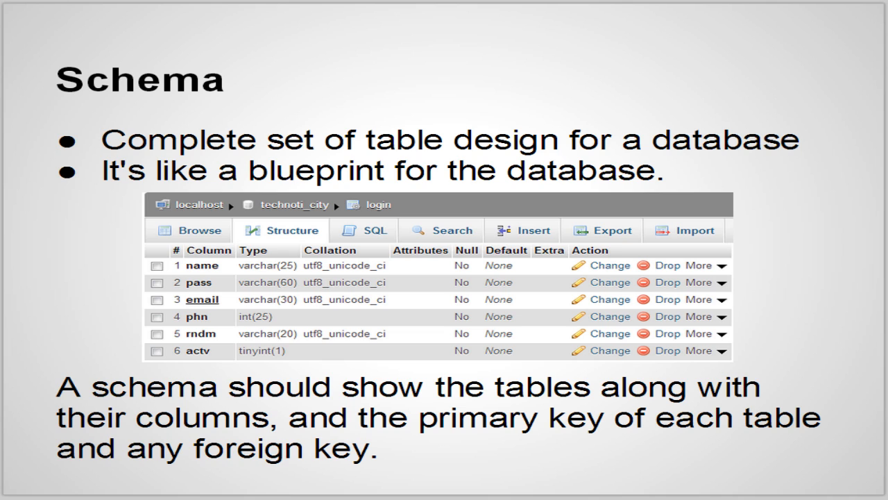
- Advance from the Schema slide to the Anomalies slide with the name, address, age table
key("Right")
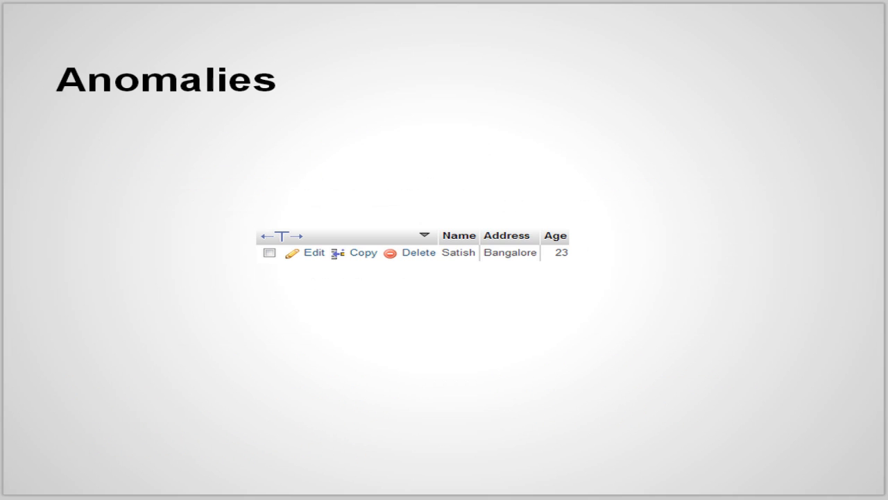